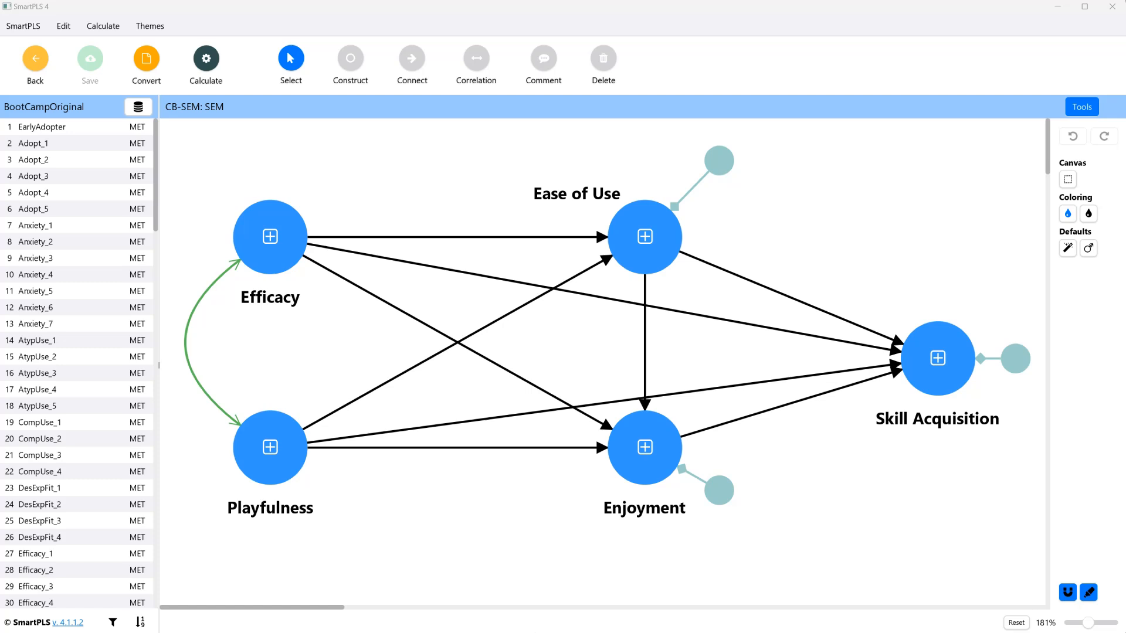
{"action": "mouse_move", "coordinate": [234, 501]}
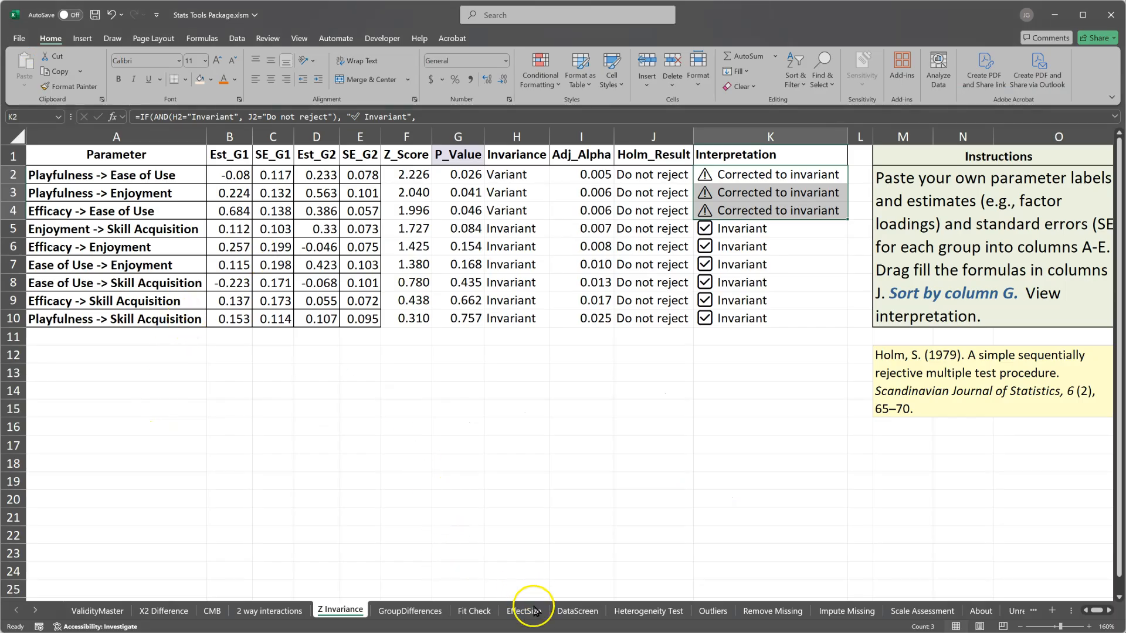
Inspect the f-squared formula in D2 and the effect-size lookup in E2 on the EffectSize sheet.
{"action": "left_click", "coordinate": [523, 611]}
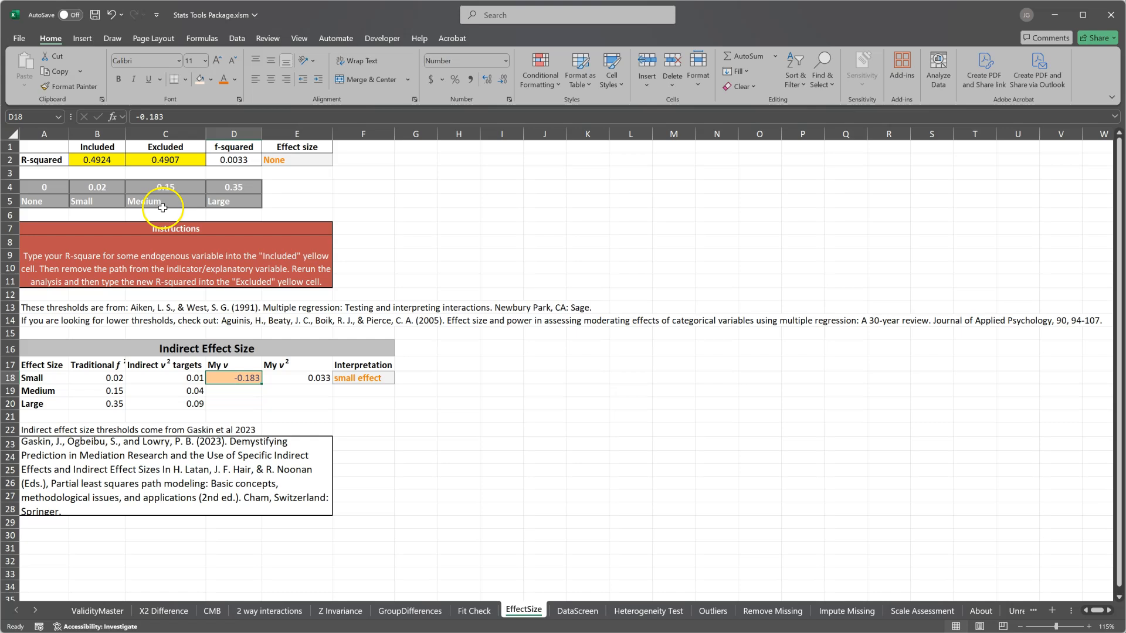
{"action": "left_click", "coordinate": [96, 160]}
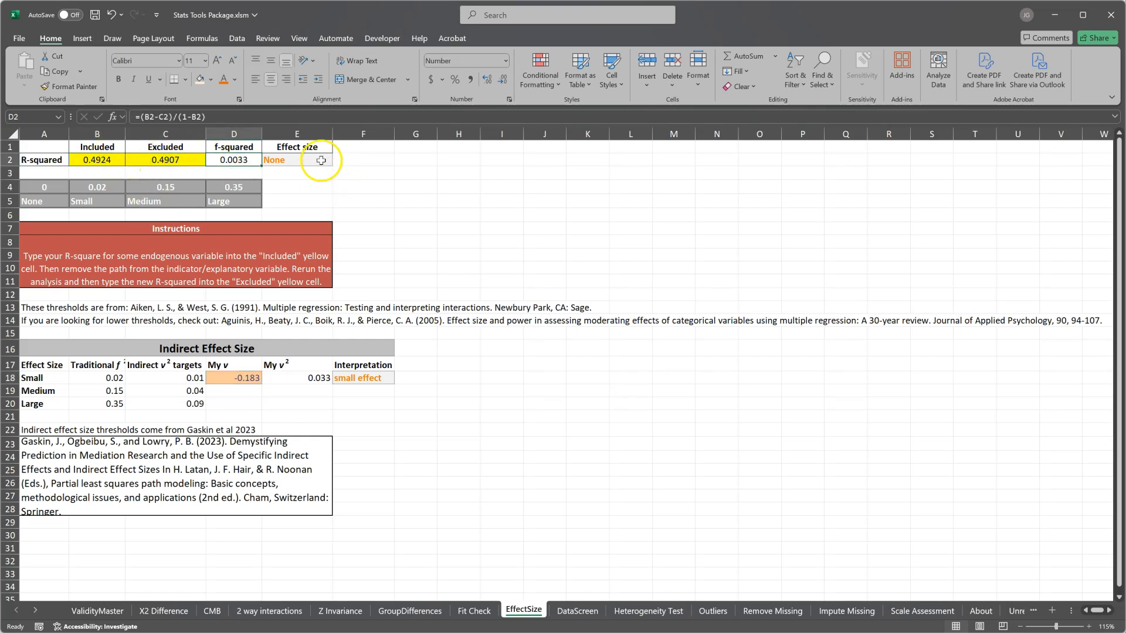
{"action": "left_click", "coordinate": [297, 160]}
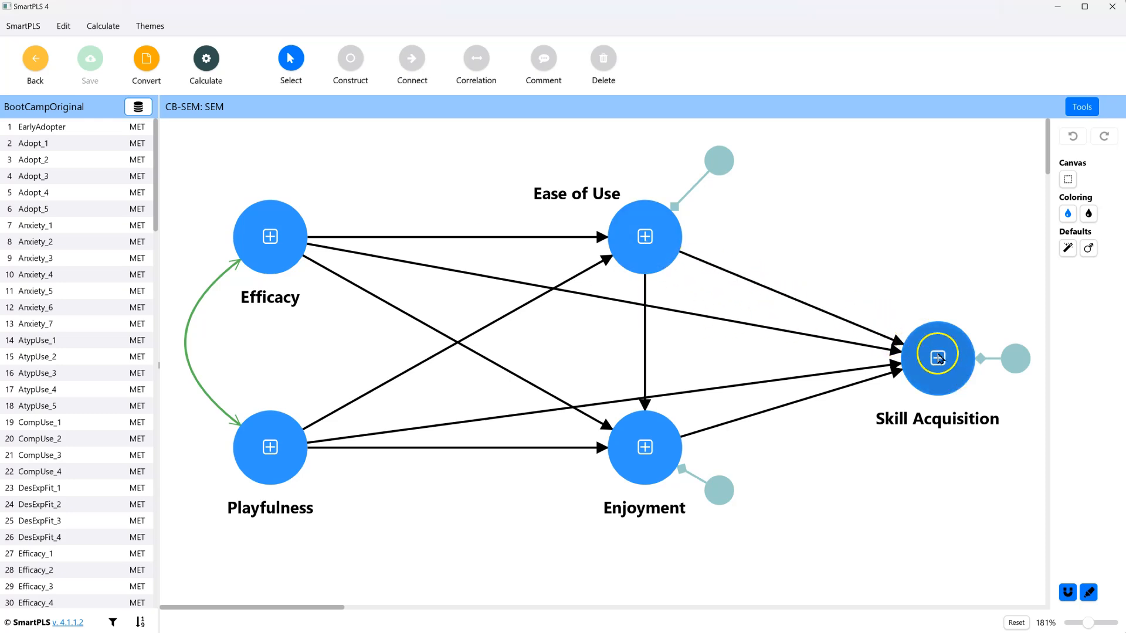
Estimate the full model with the basic CB-SEM algorithm; Skill Acquisition R-squared .135 noted.
{"action": "left_click", "coordinate": [204, 64]}
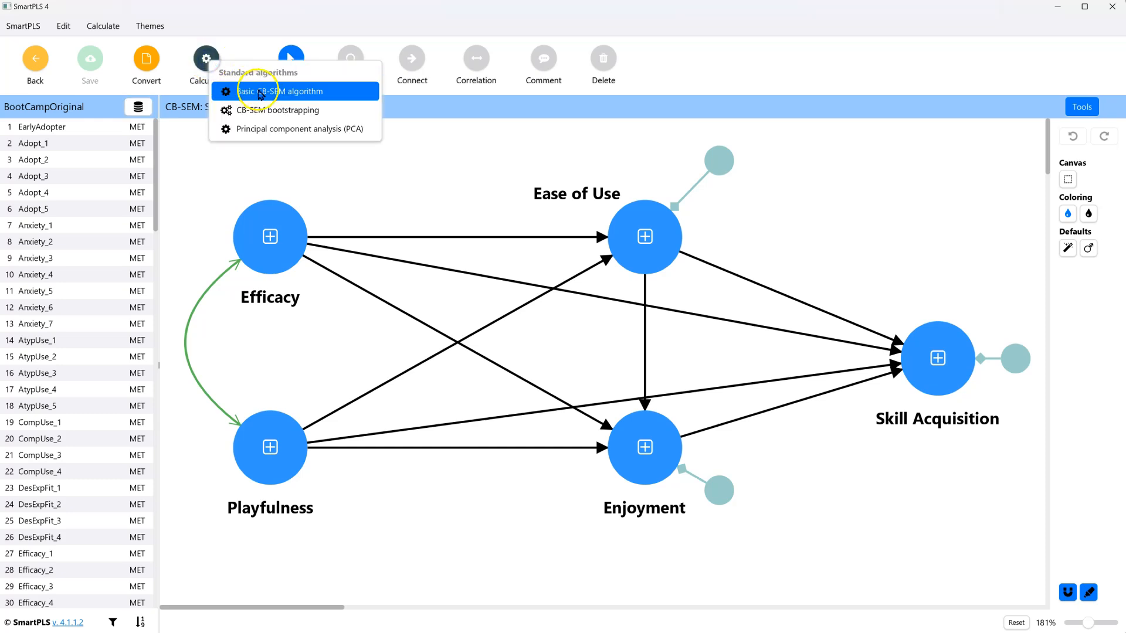
{"action": "left_click", "coordinate": [289, 92]}
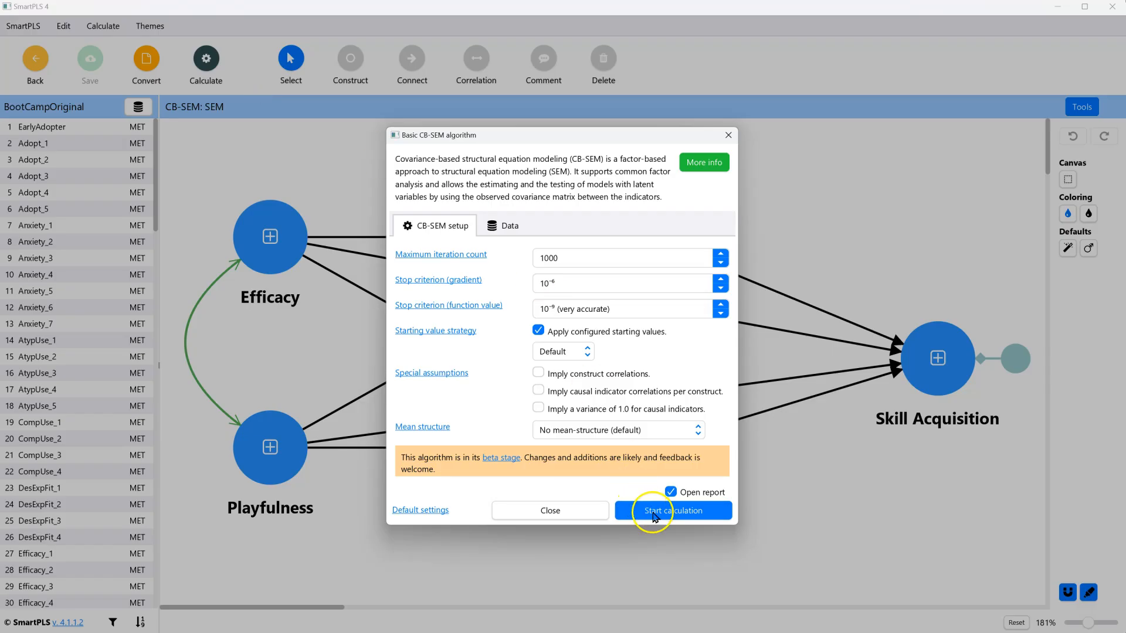
{"action": "left_click", "coordinate": [672, 510]}
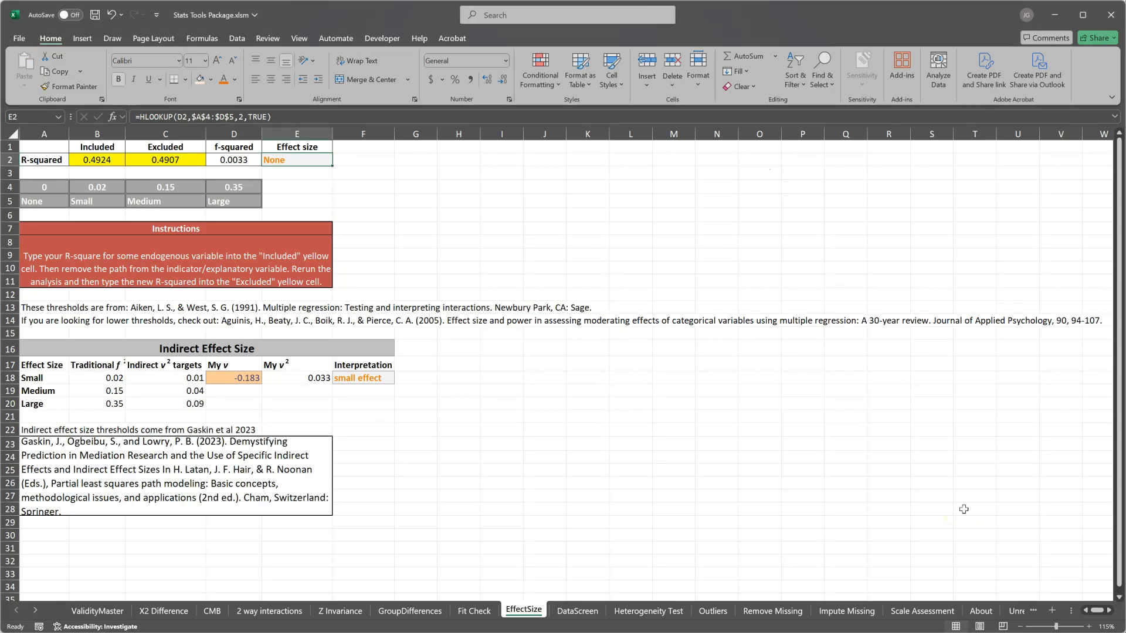
{"action": "type", "text": ".135"}
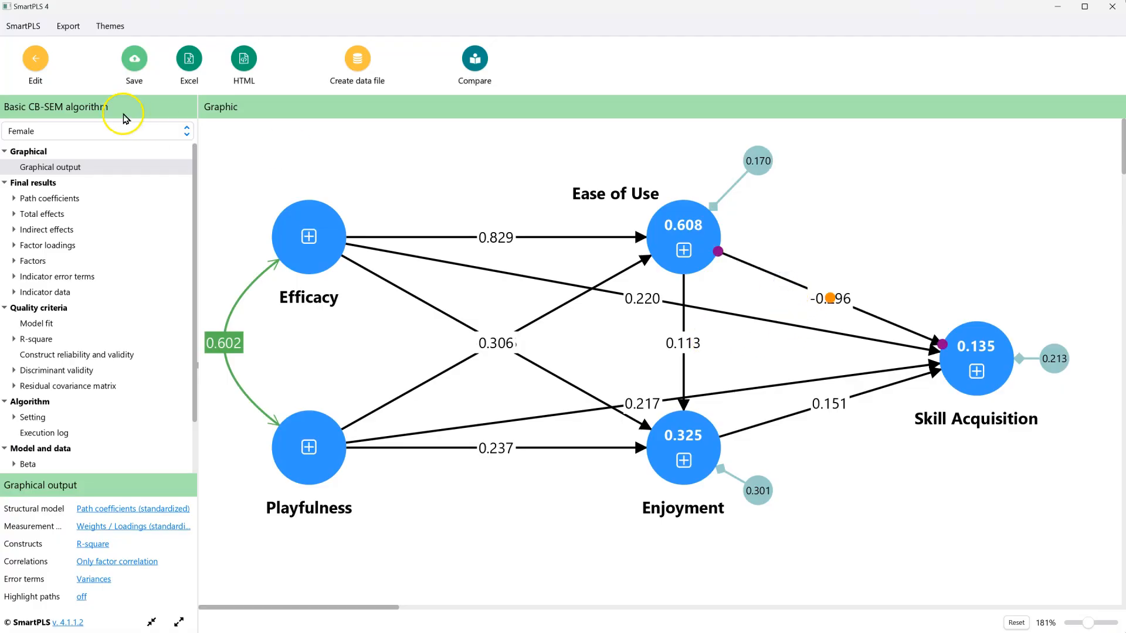
Re-estimate the CB-SEM model without the Ease of Use to Skill Acquisition path (R-squared 0.105).
{"action": "left_click", "coordinate": [35, 64]}
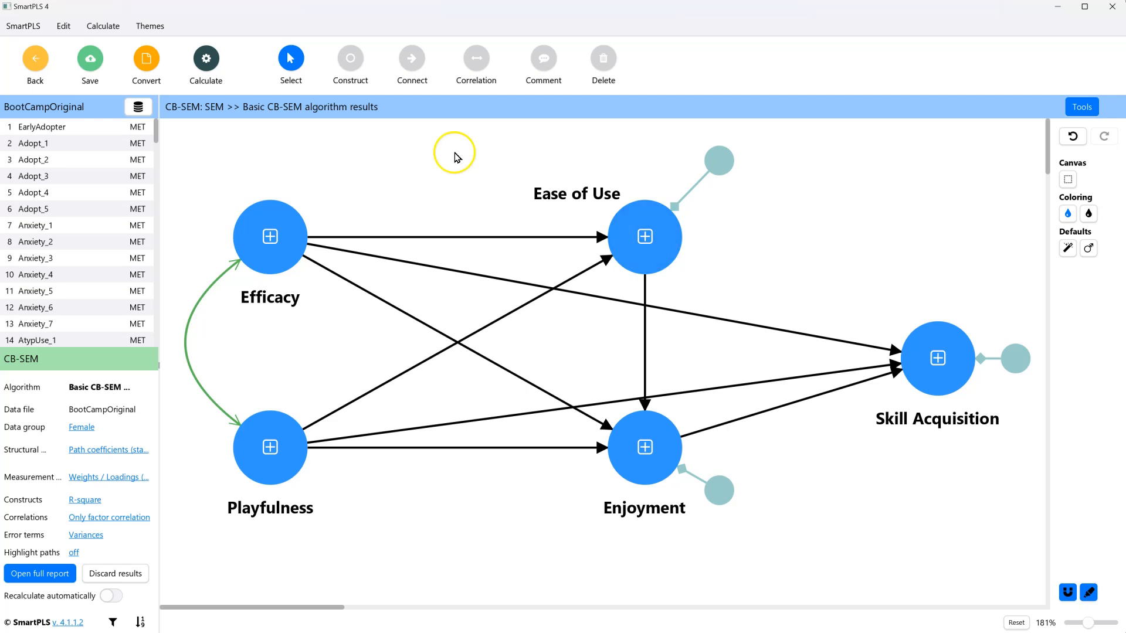
{"action": "left_click", "coordinate": [205, 59]}
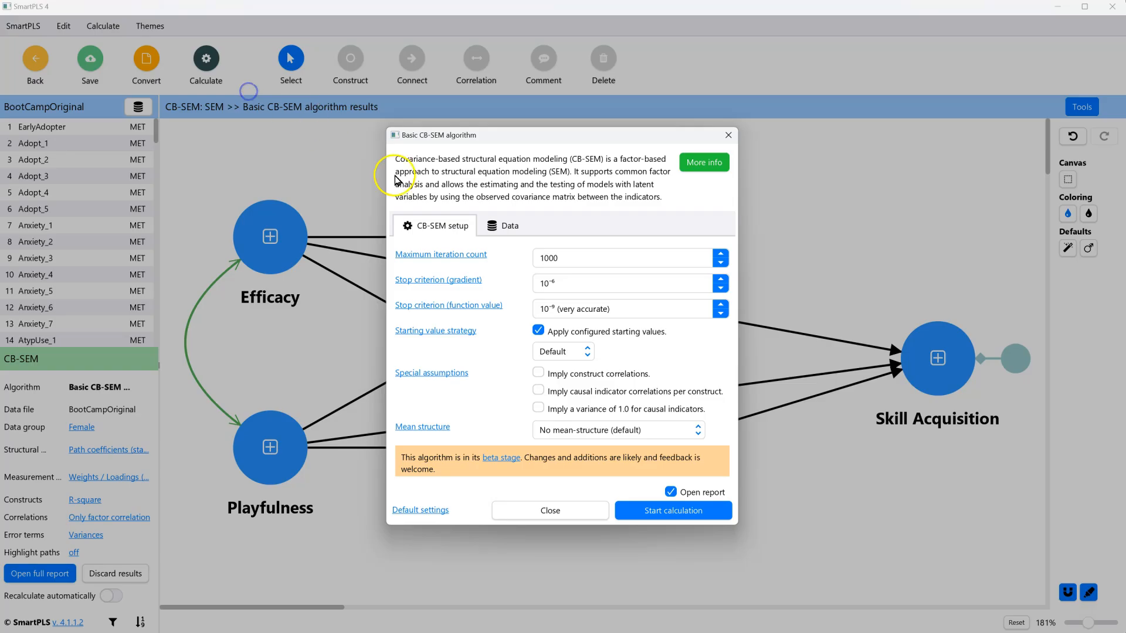
{"action": "left_click", "coordinate": [672, 511]}
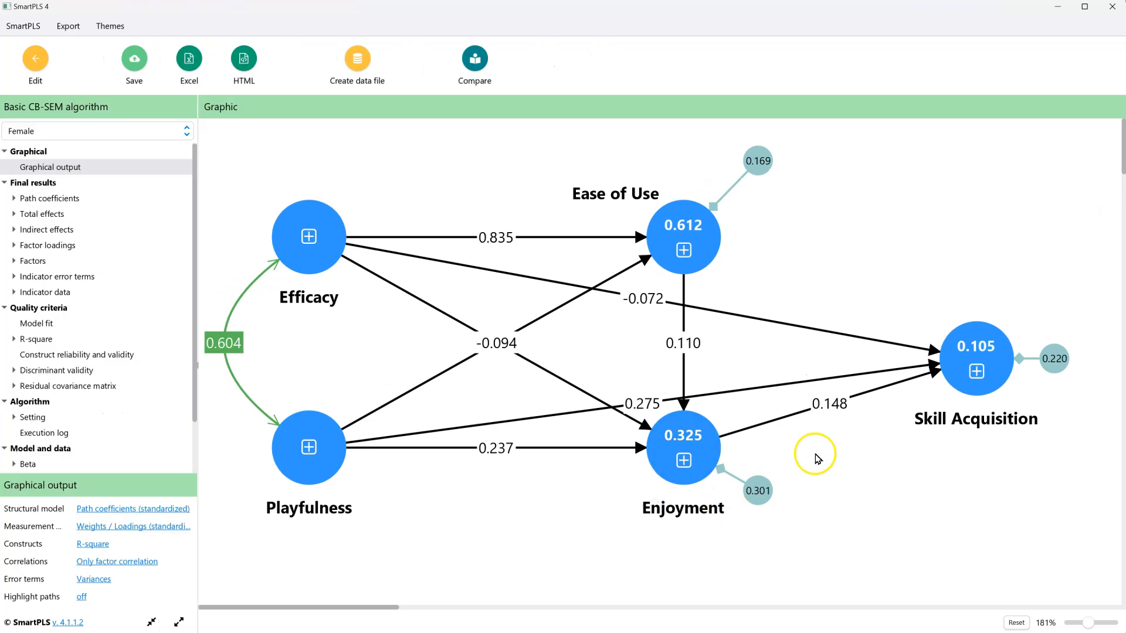
{"action": "mouse_move", "coordinate": [878, 519]}
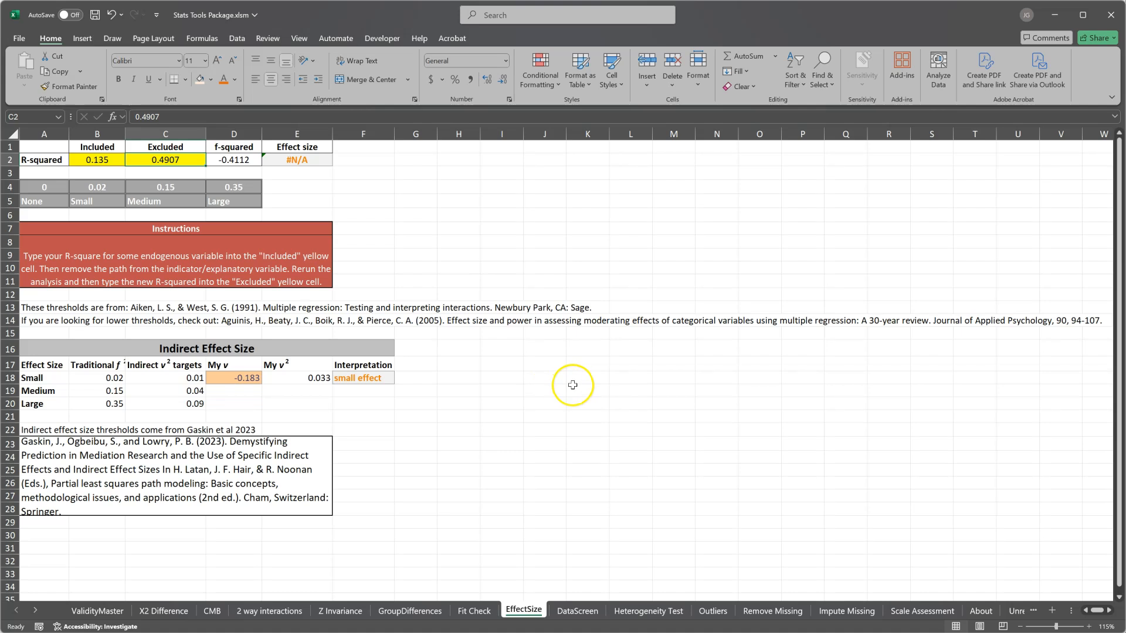
Enter the Excluded R-squared 0.105 beside the Included value 0.135.
{"action": "type", "text": ".10"}
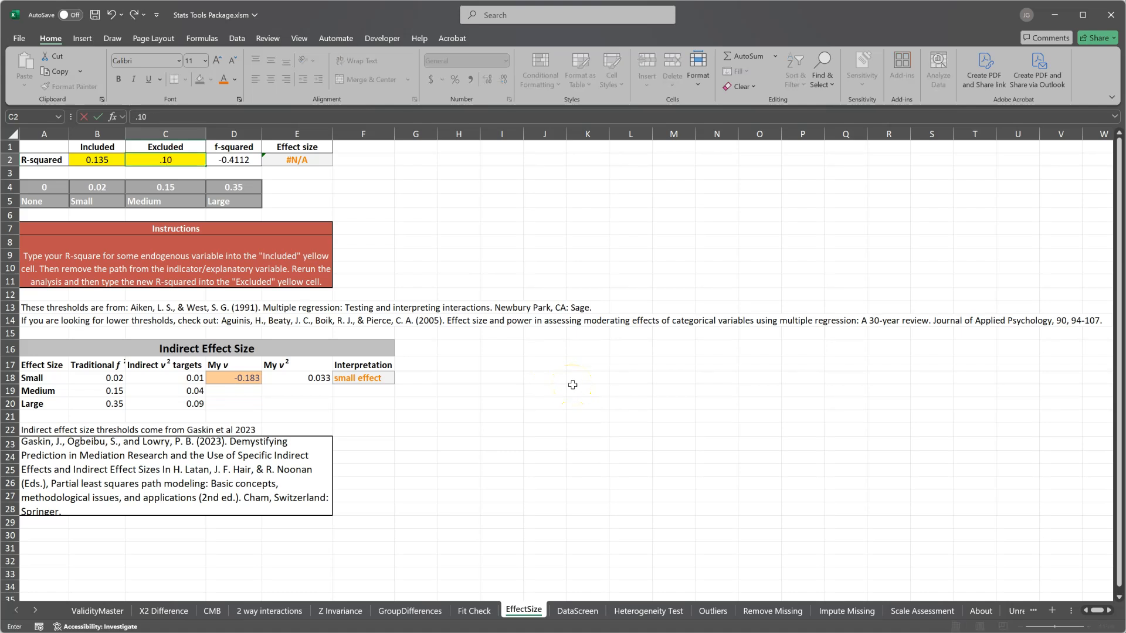
{"action": "type", "text": "0.105"}
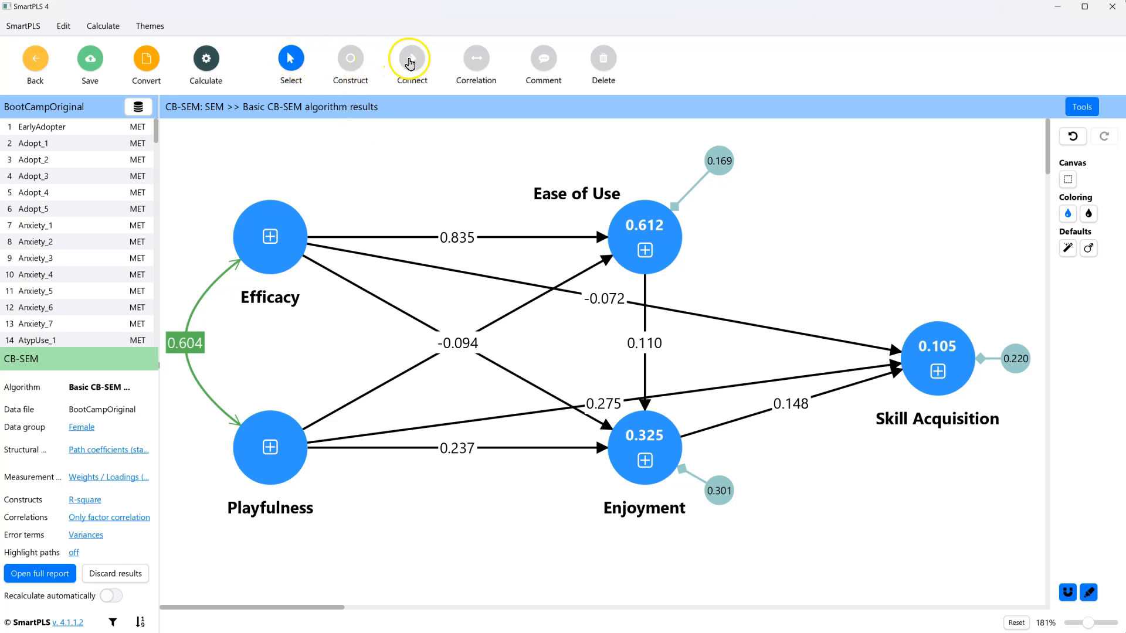
Restore the Ease of Use to Skill Acquisition path, re-estimate, and start entering .6 as Included R-squared.
{"action": "left_click", "coordinate": [412, 58]}
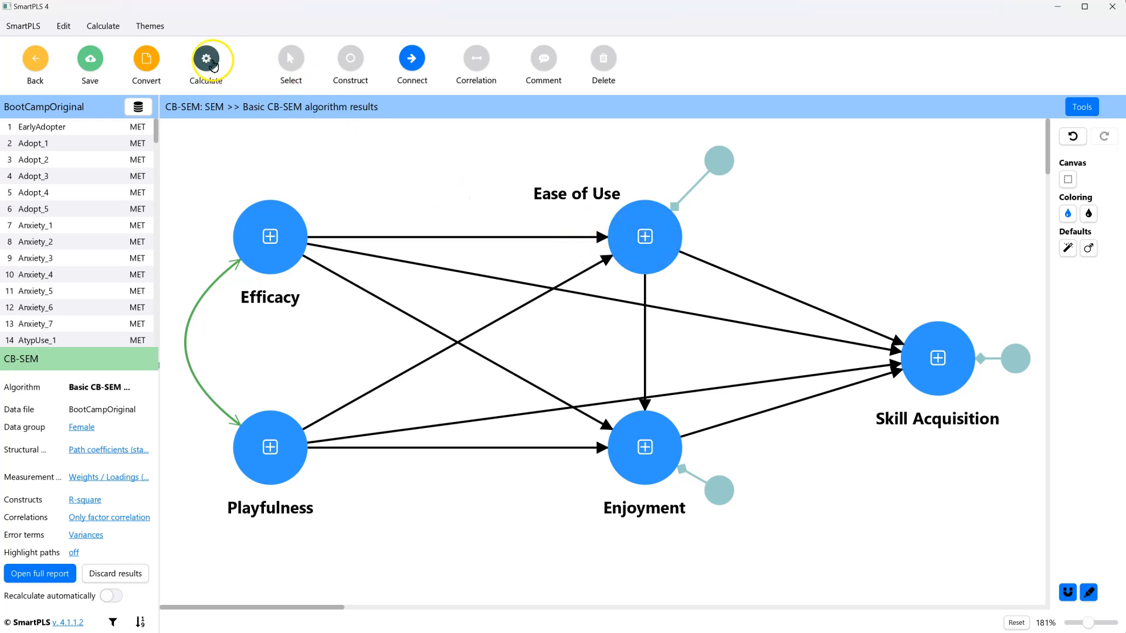
{"action": "left_click", "coordinate": [205, 58]}
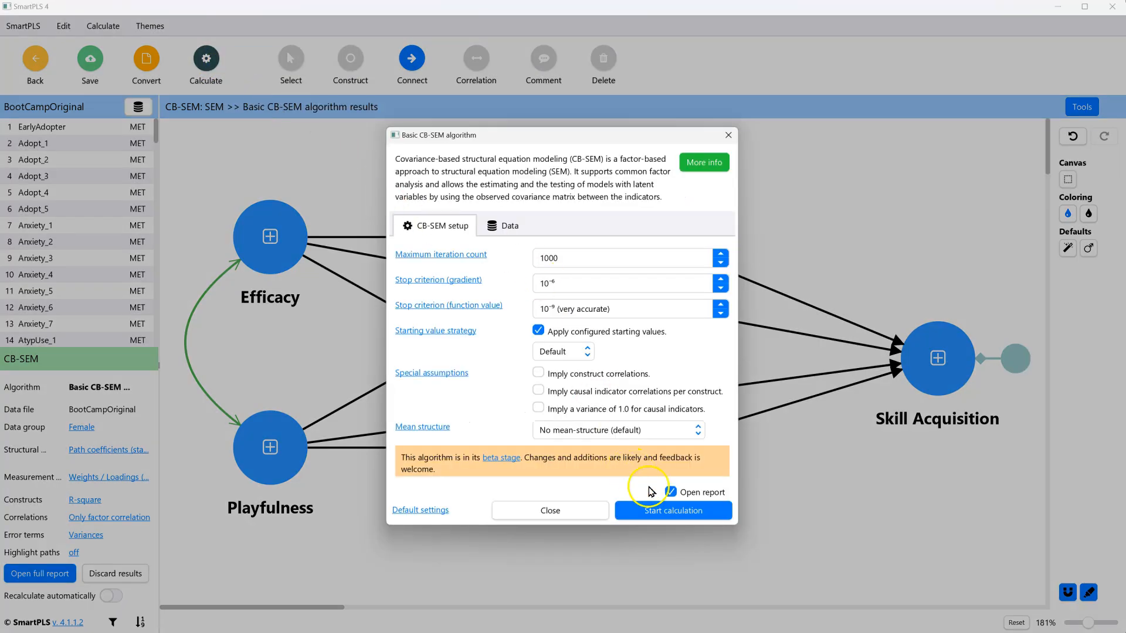
{"action": "left_click", "coordinate": [672, 510]}
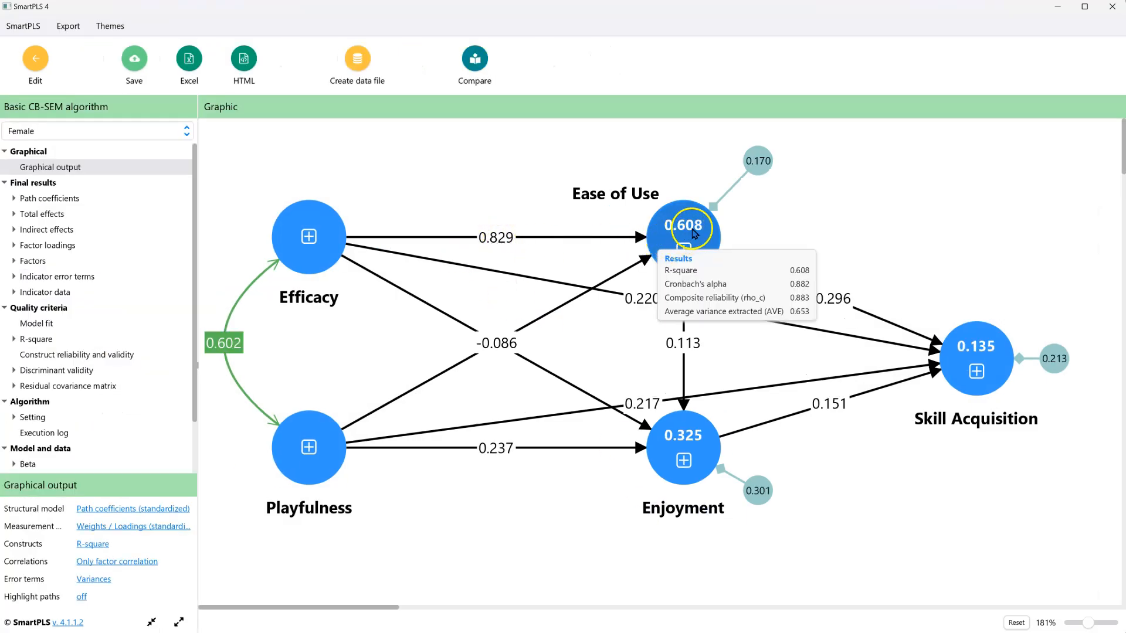
{"action": "mouse_move", "coordinate": [700, 239]}
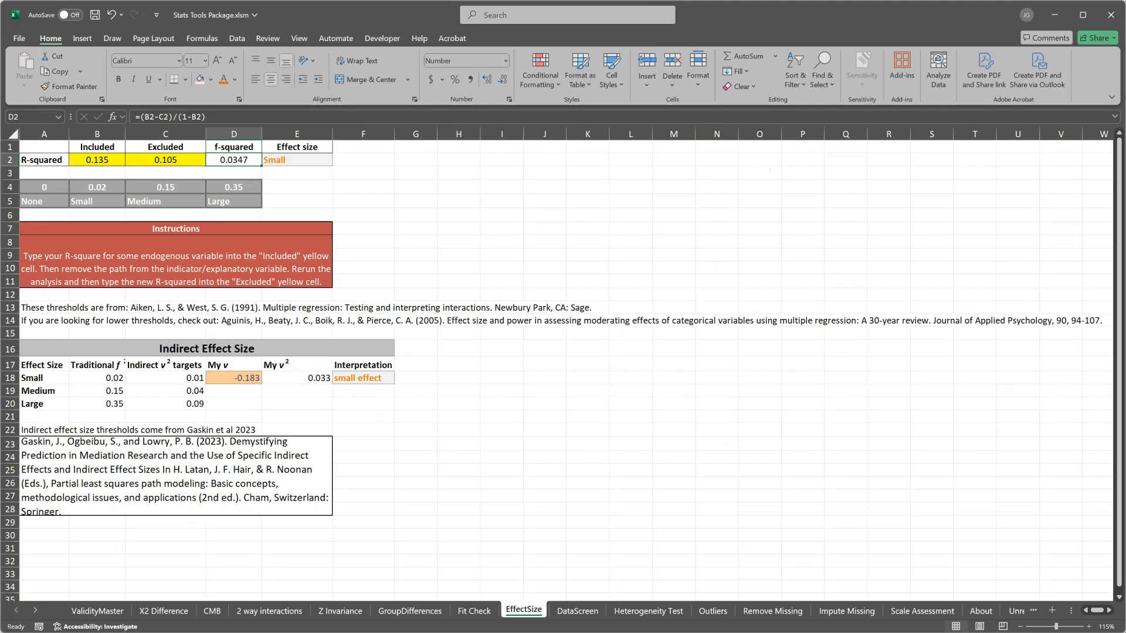
{"action": "left_click", "coordinate": [96, 159]}
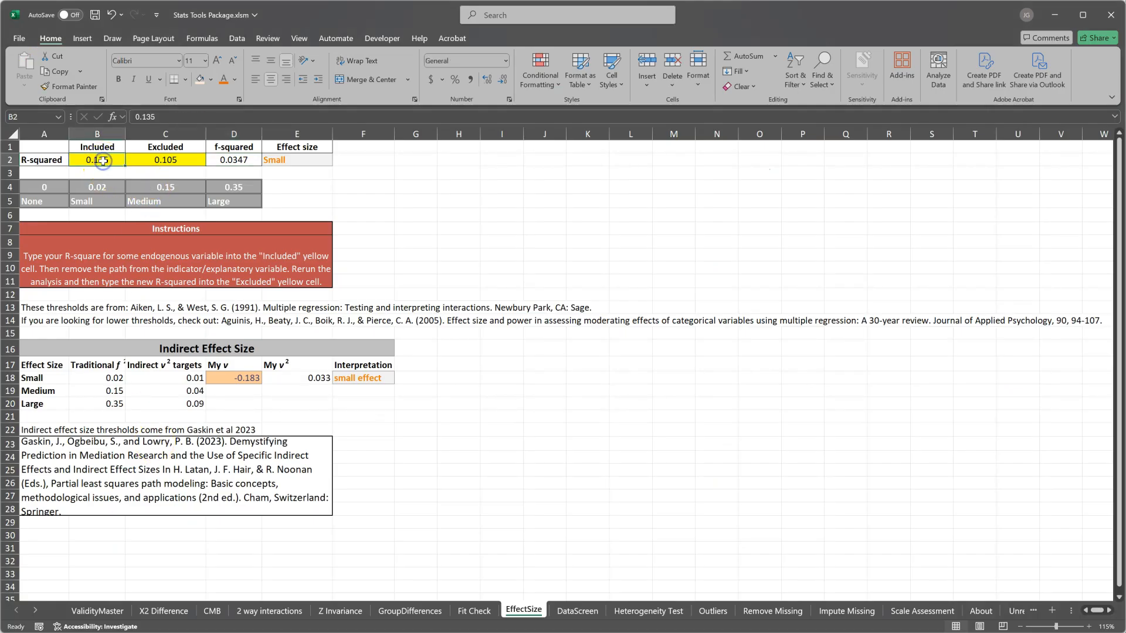
{"action": "type", "text": ".6"}
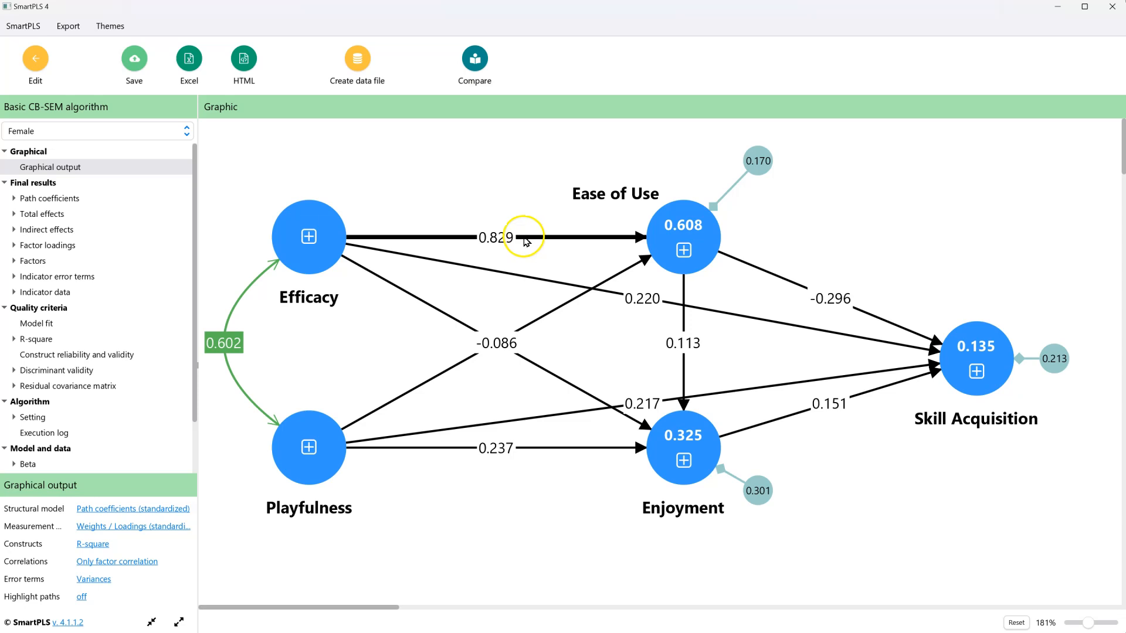
Remove the Efficacy to Ease of Use path and re-estimate, giving Ease of Use R-squared 0.213.
{"action": "left_click", "coordinate": [34, 64]}
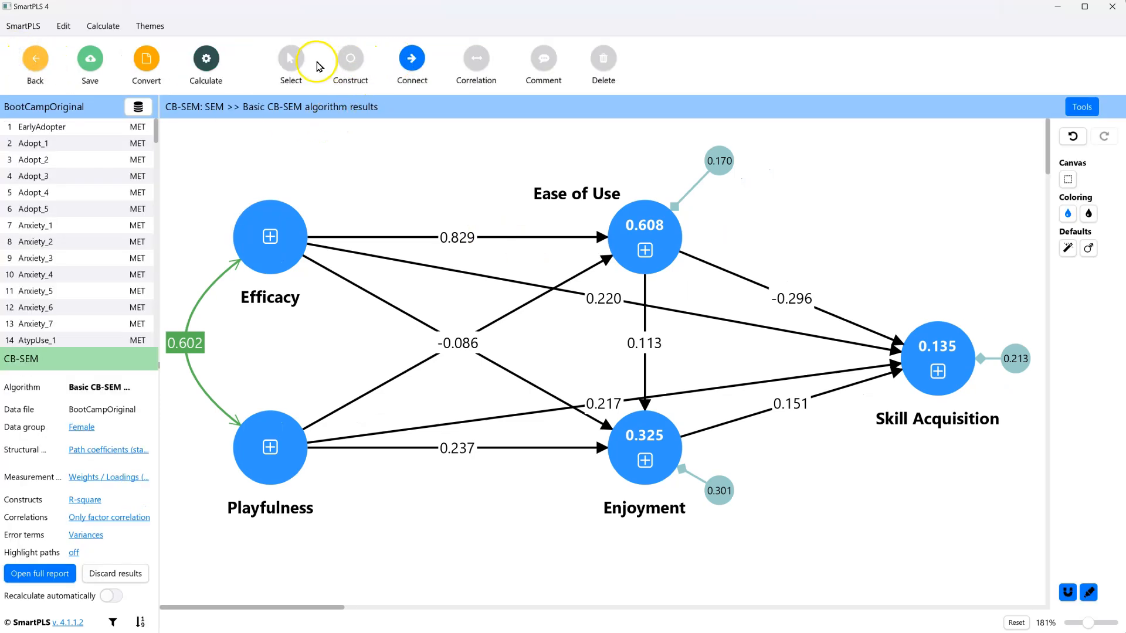
{"action": "left_click", "coordinate": [457, 237]}
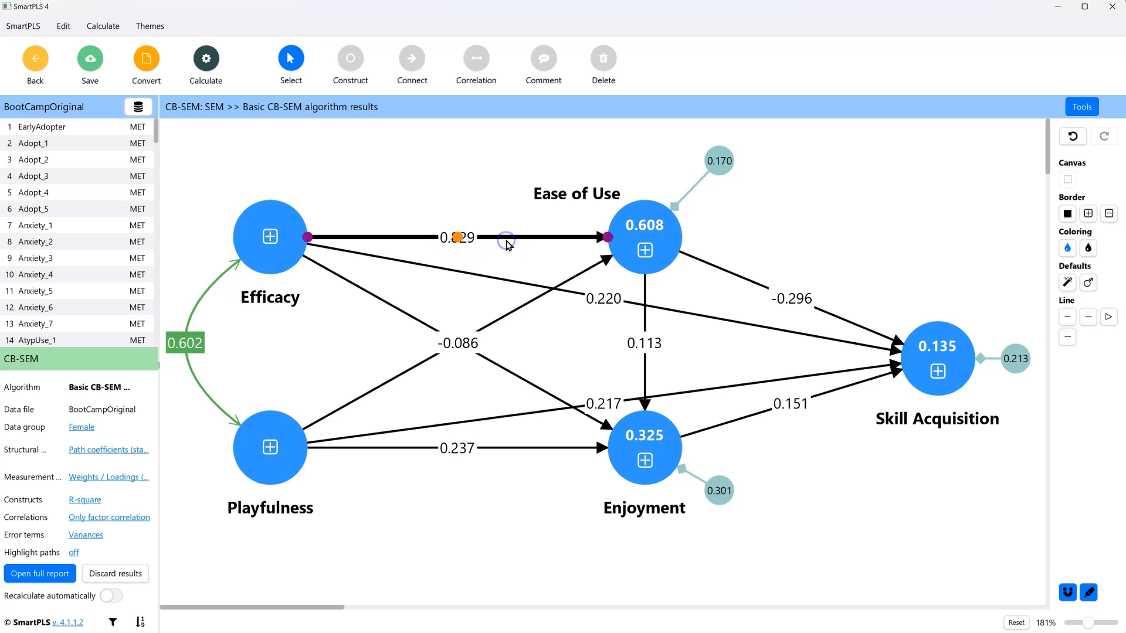
{"action": "left_click", "coordinate": [206, 57]}
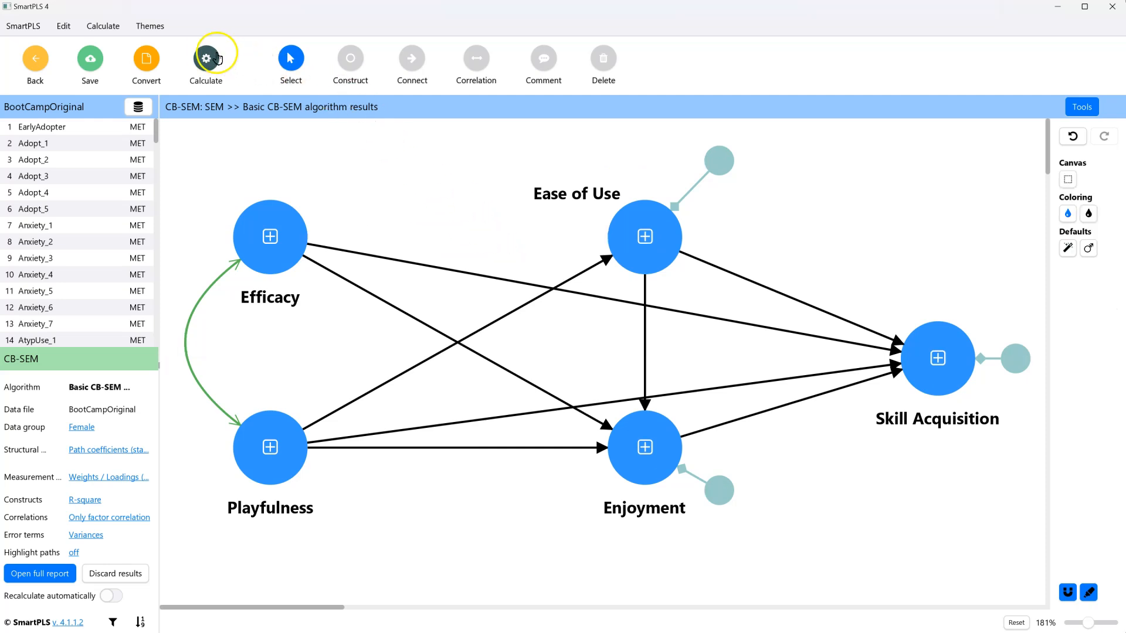
{"action": "left_click", "coordinate": [206, 58]}
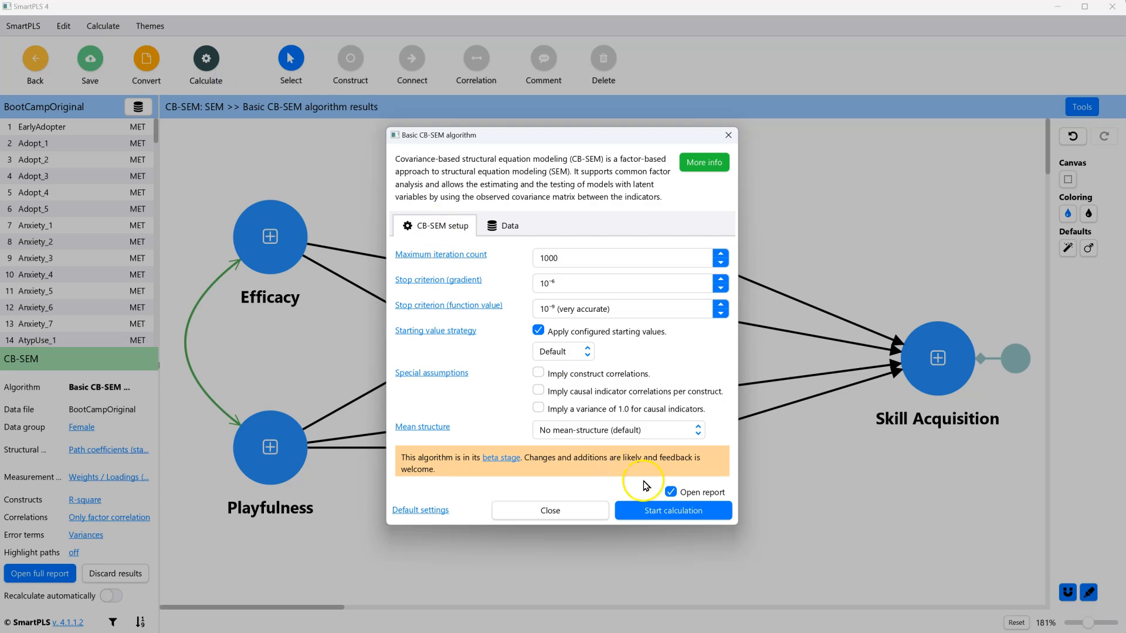
{"action": "left_click", "coordinate": [673, 511]}
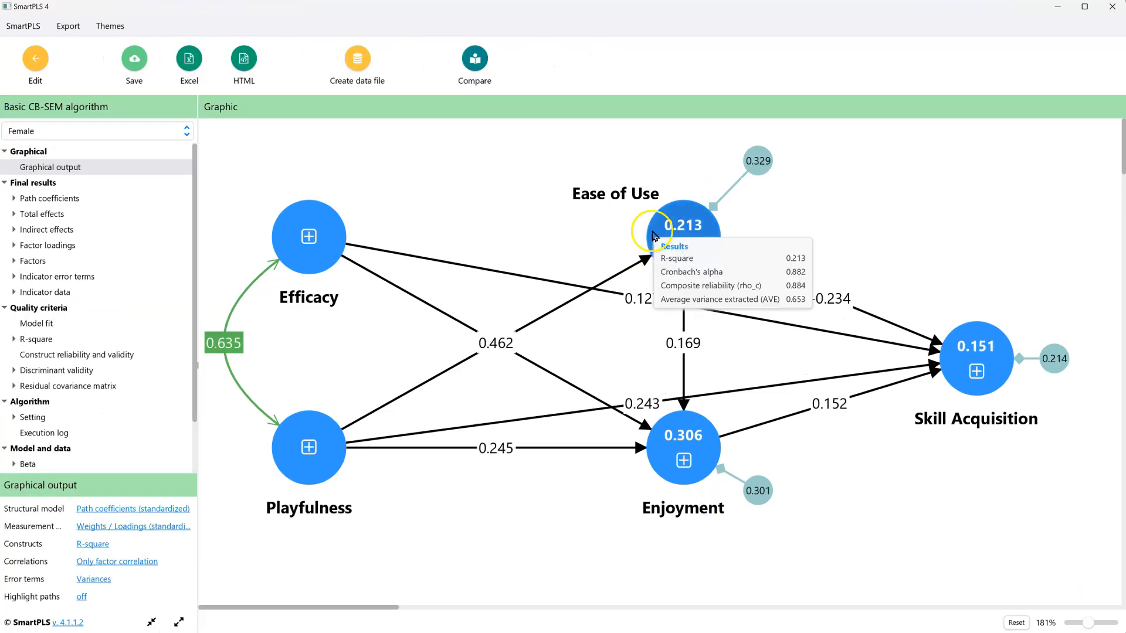
{"action": "mouse_move", "coordinate": [862, 240]}
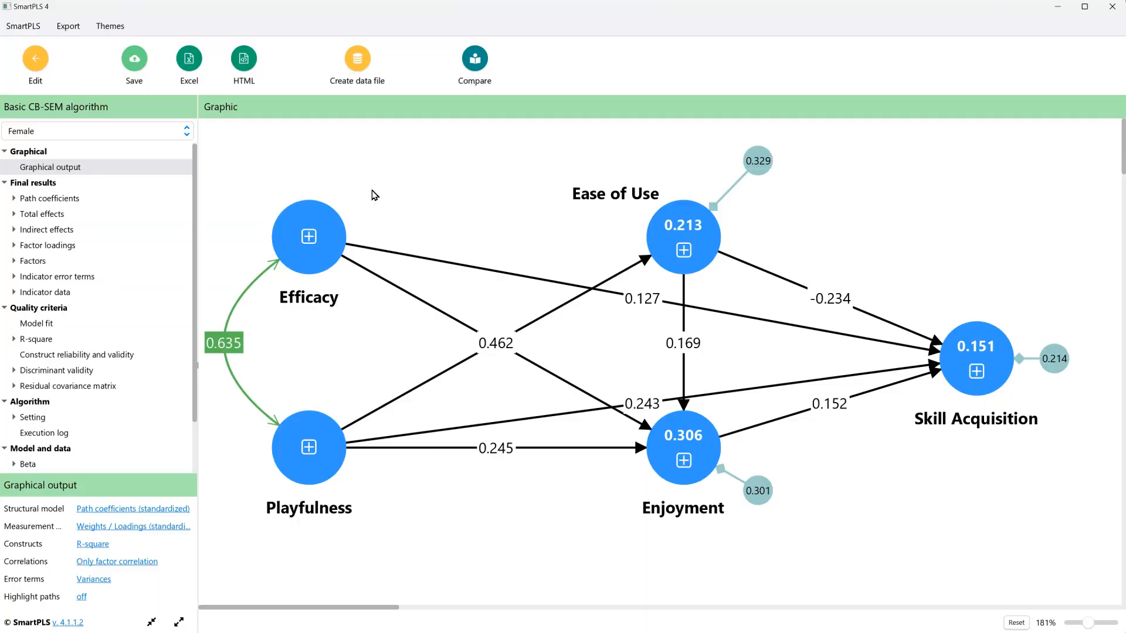
Return from the CB-SEM report to the model editor.
{"action": "left_click", "coordinate": [34, 65]}
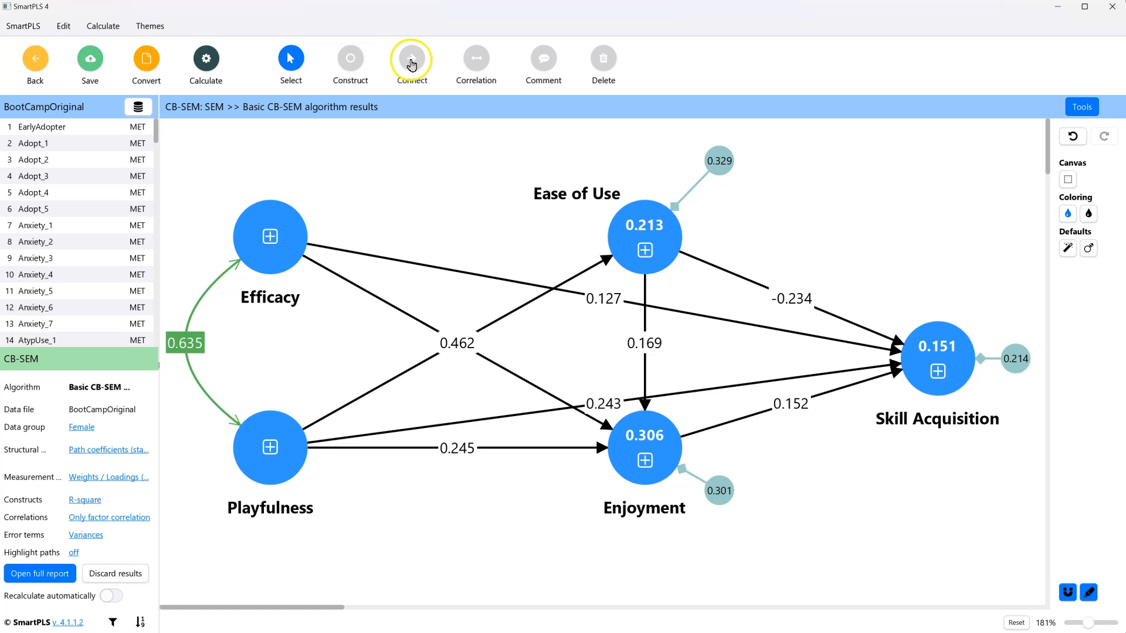
Create a new PROCESS model named 'effect size check' and save it.
{"action": "left_click", "coordinate": [411, 57]}
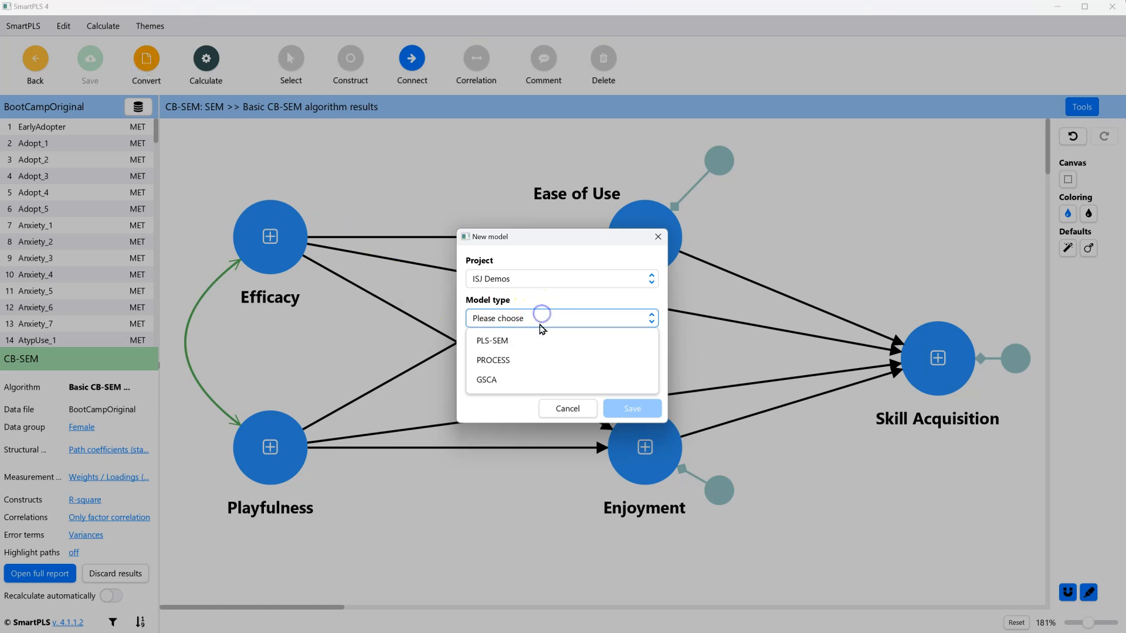
{"action": "left_click", "coordinate": [493, 359]}
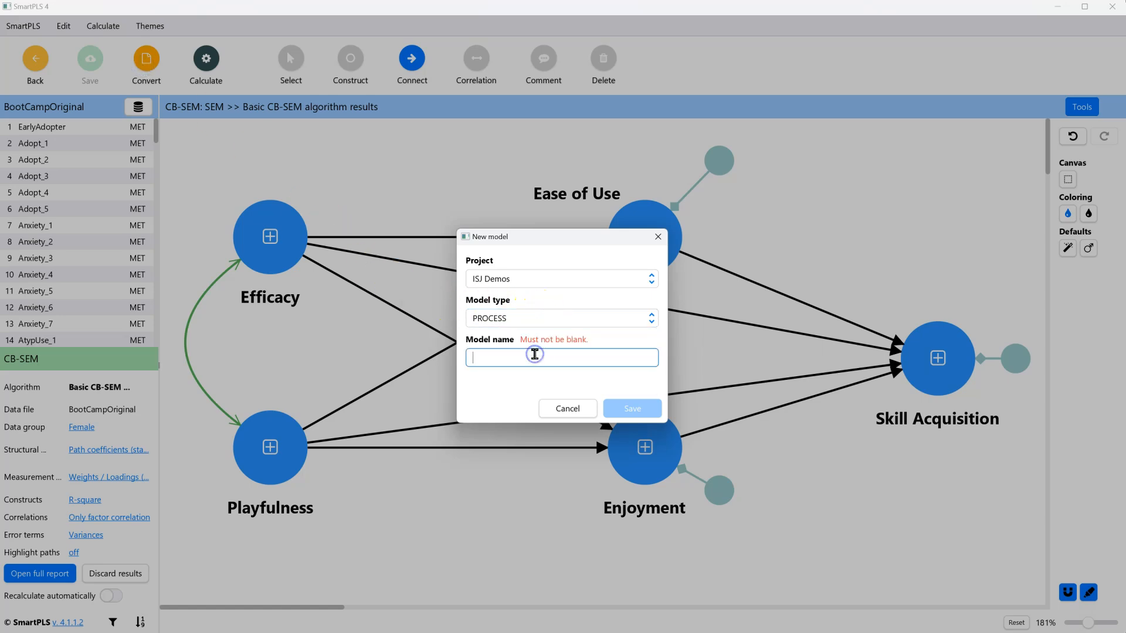
{"action": "type", "text": "effect s"}
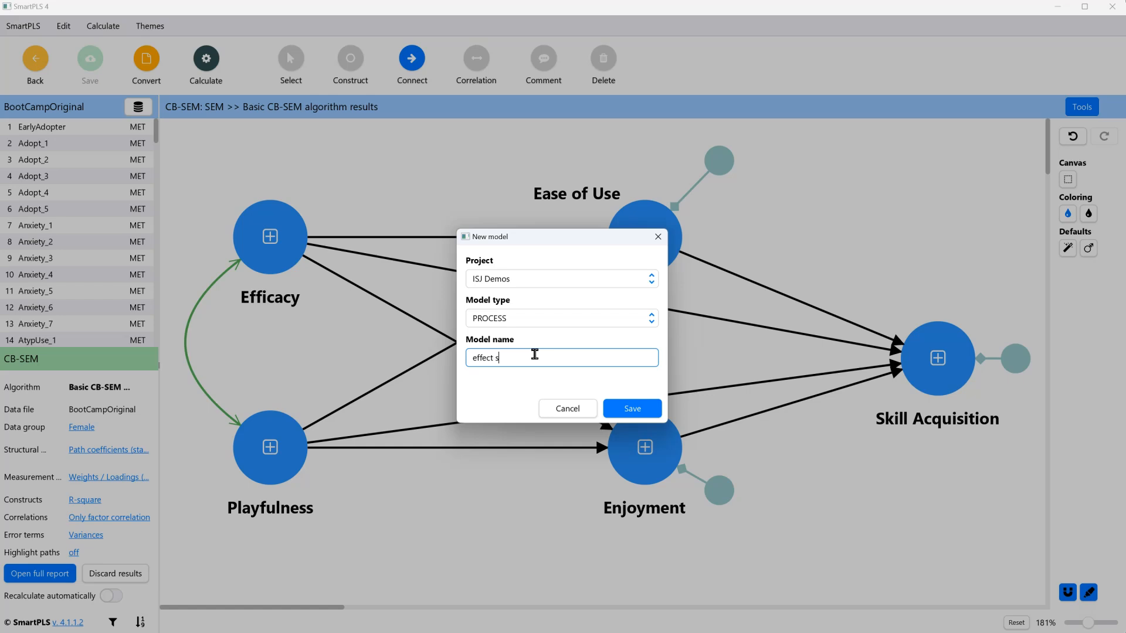
{"action": "left_click", "coordinate": [631, 409]}
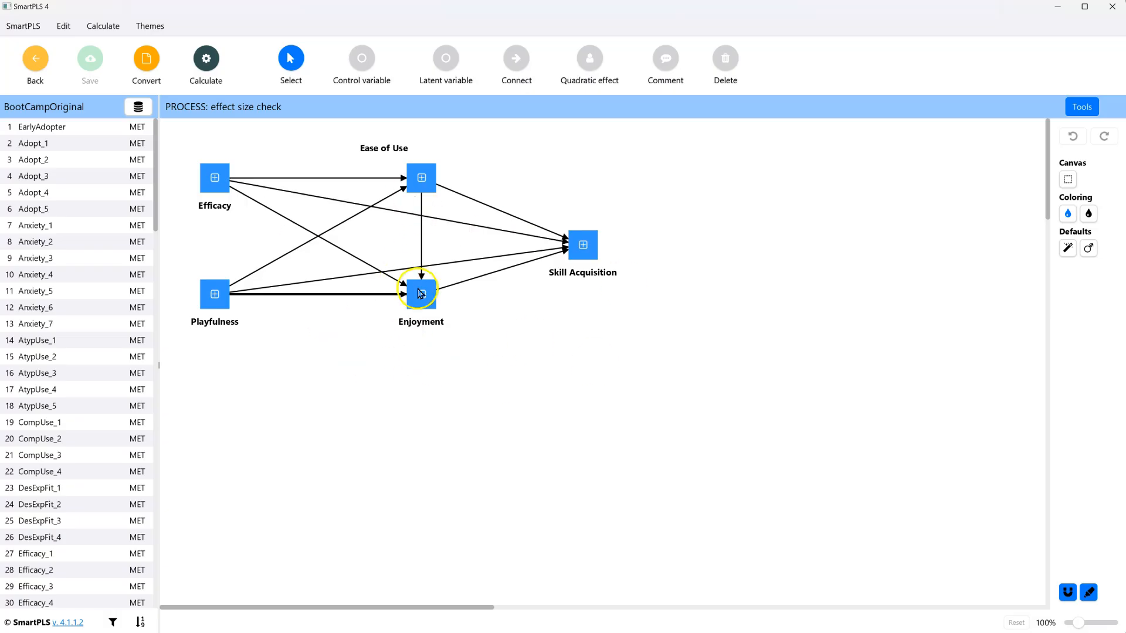
Run a path analysis on the PROCESS model and view its f-square results.
{"action": "left_click", "coordinate": [204, 58]}
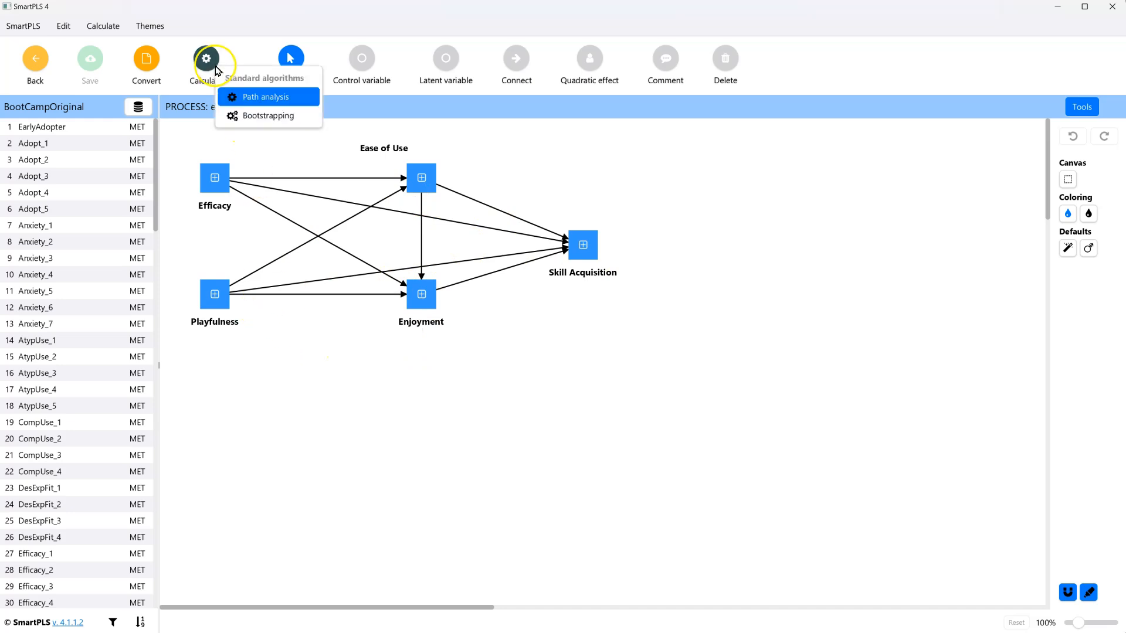
{"action": "left_click", "coordinate": [264, 96]}
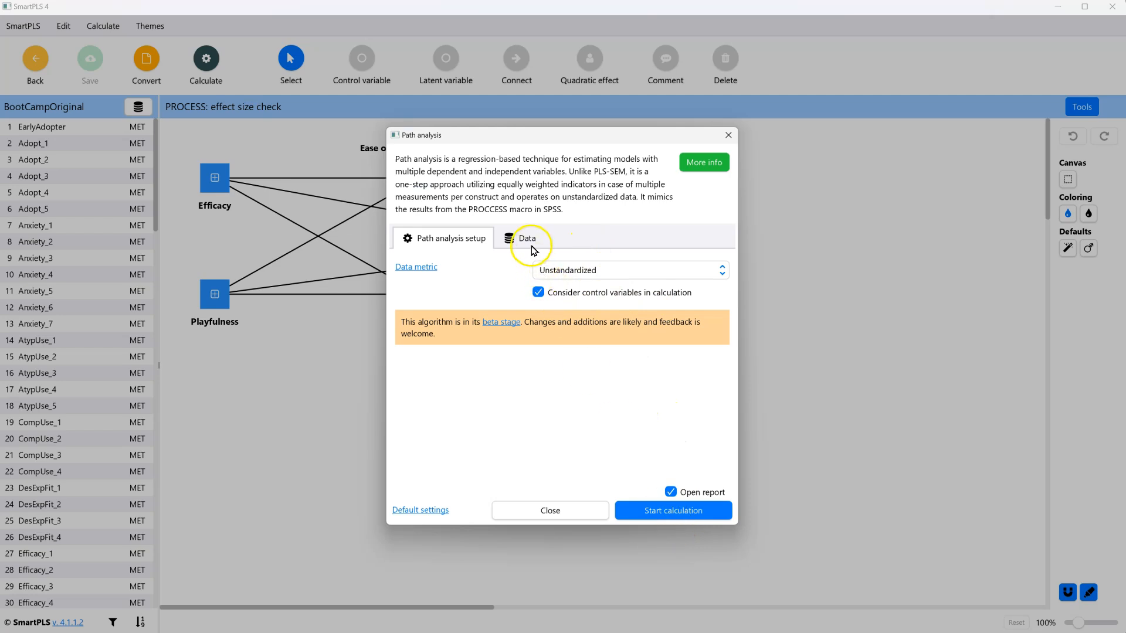
{"action": "mouse_move", "coordinate": [706, 522]}
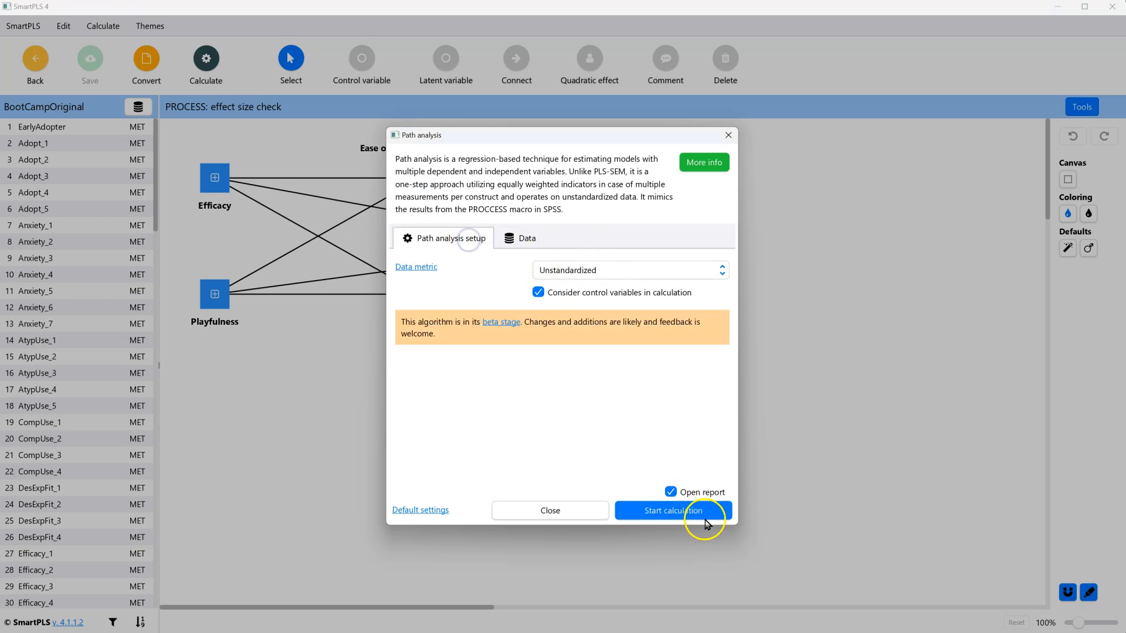
{"action": "left_click", "coordinate": [671, 511]}
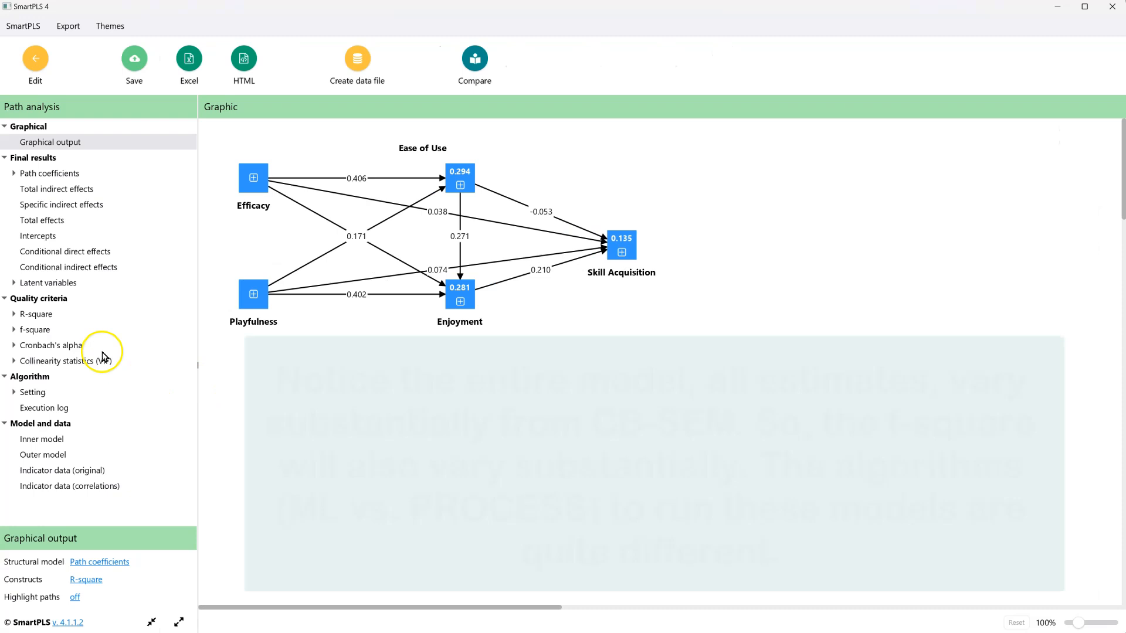
{"action": "left_click", "coordinate": [35, 330]}
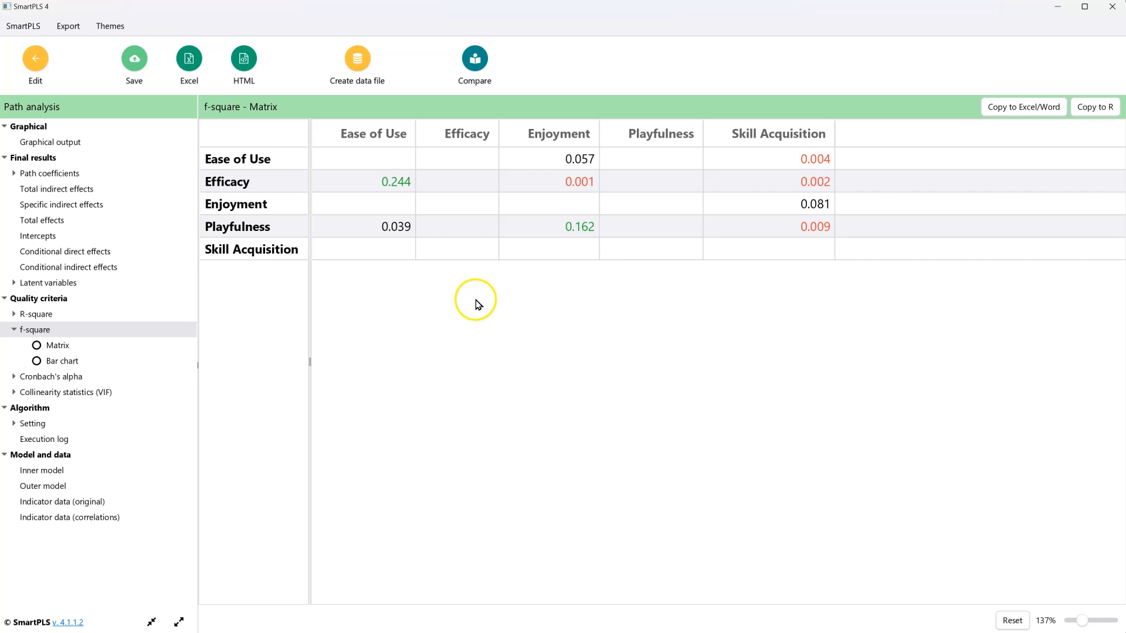
{"action": "mouse_move", "coordinate": [551, 230]}
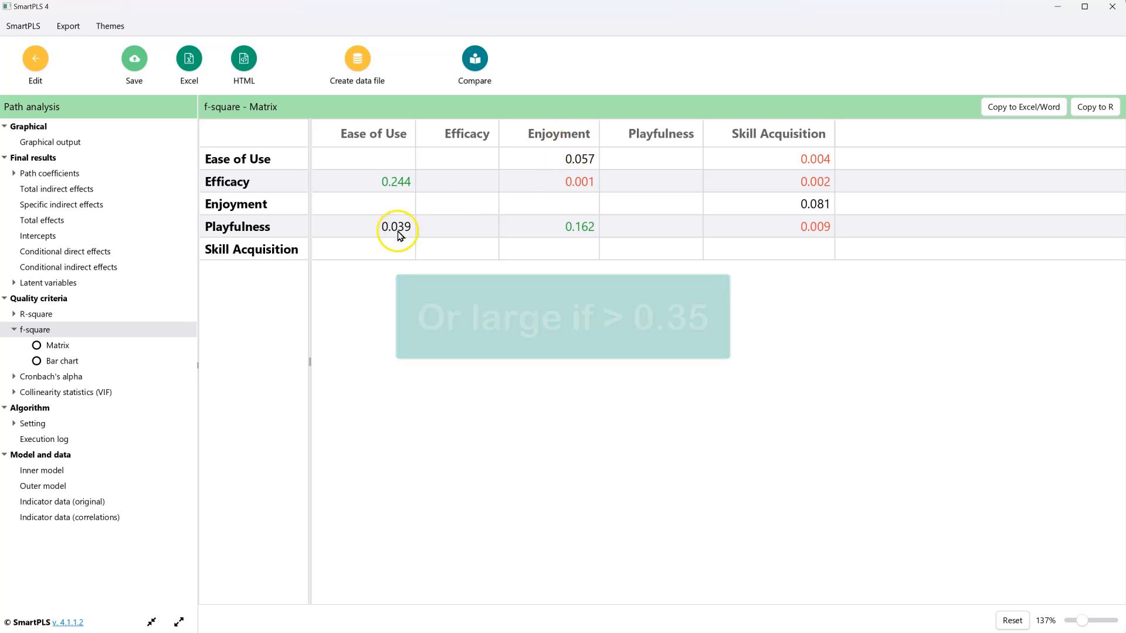
{"action": "mouse_move", "coordinate": [776, 234]}
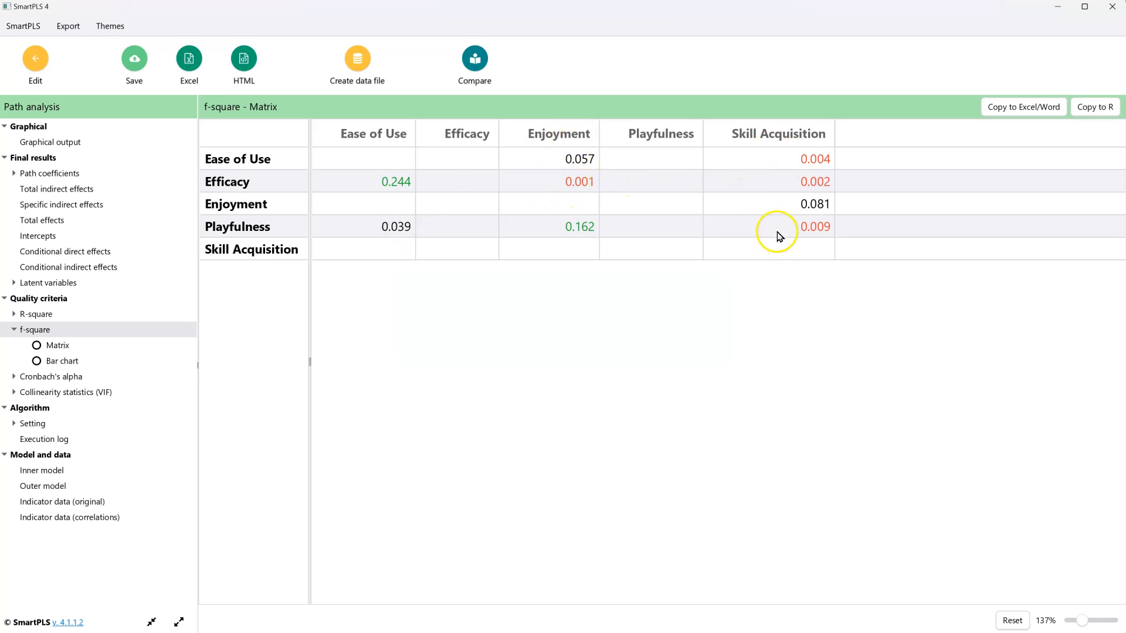
{"action": "mouse_move", "coordinate": [790, 230]}
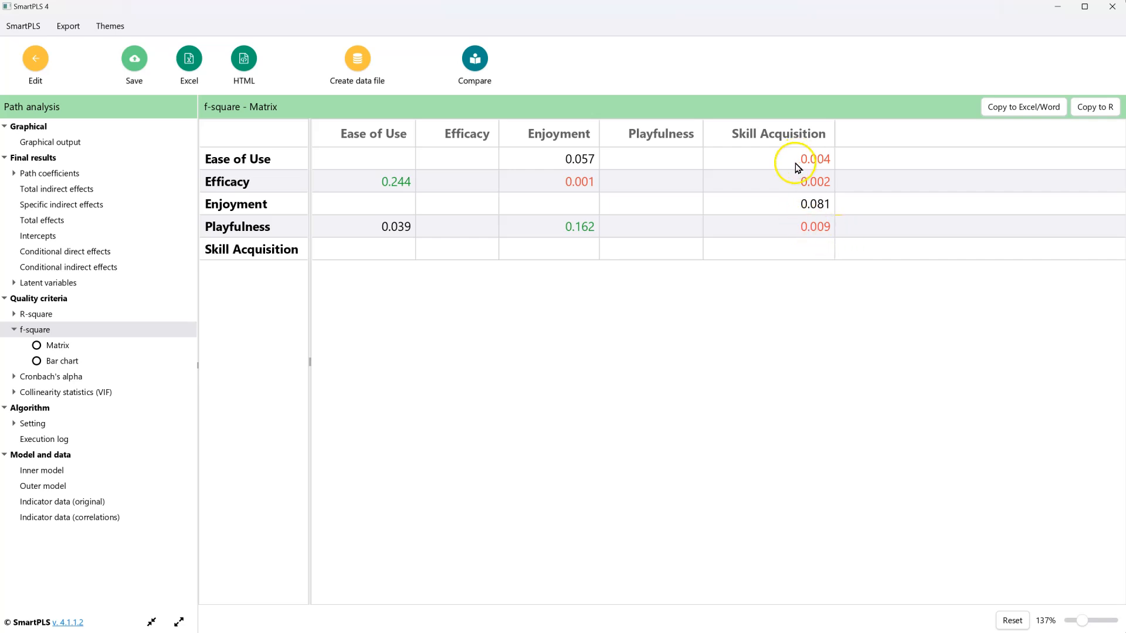
{"action": "mouse_move", "coordinate": [821, 230]}
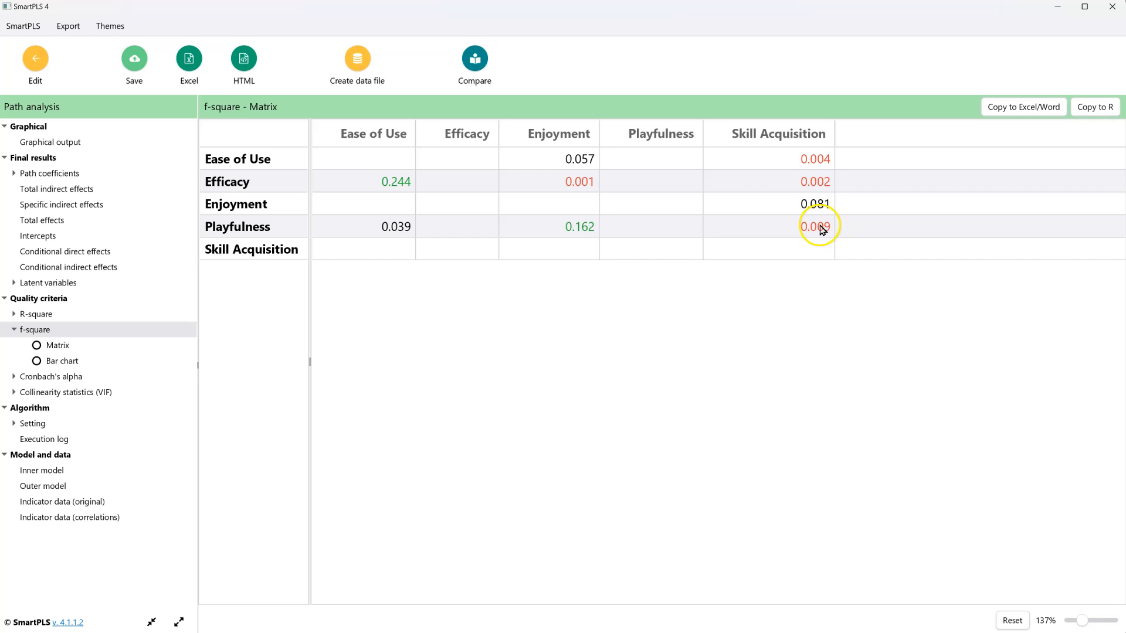
Expand the Path coefficients result options in the report tree.
{"action": "left_click", "coordinate": [49, 173]}
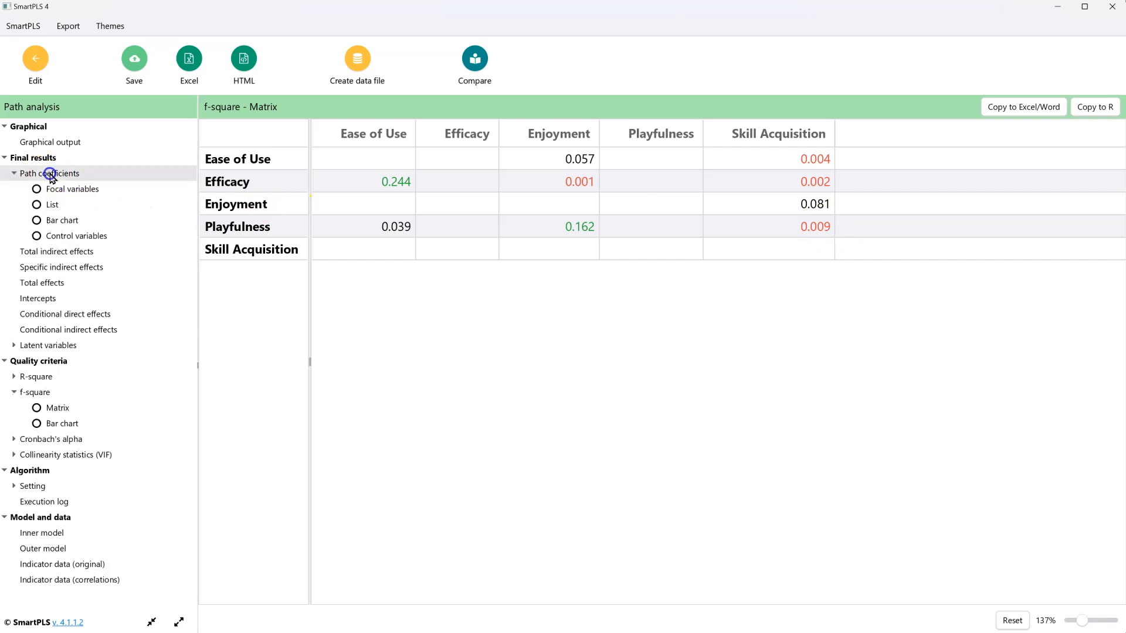
Run 5000-subsample bootstrapping on the PROCESS model and view path coefficients with t statistics and p values.
{"action": "left_click", "coordinate": [52, 205]}
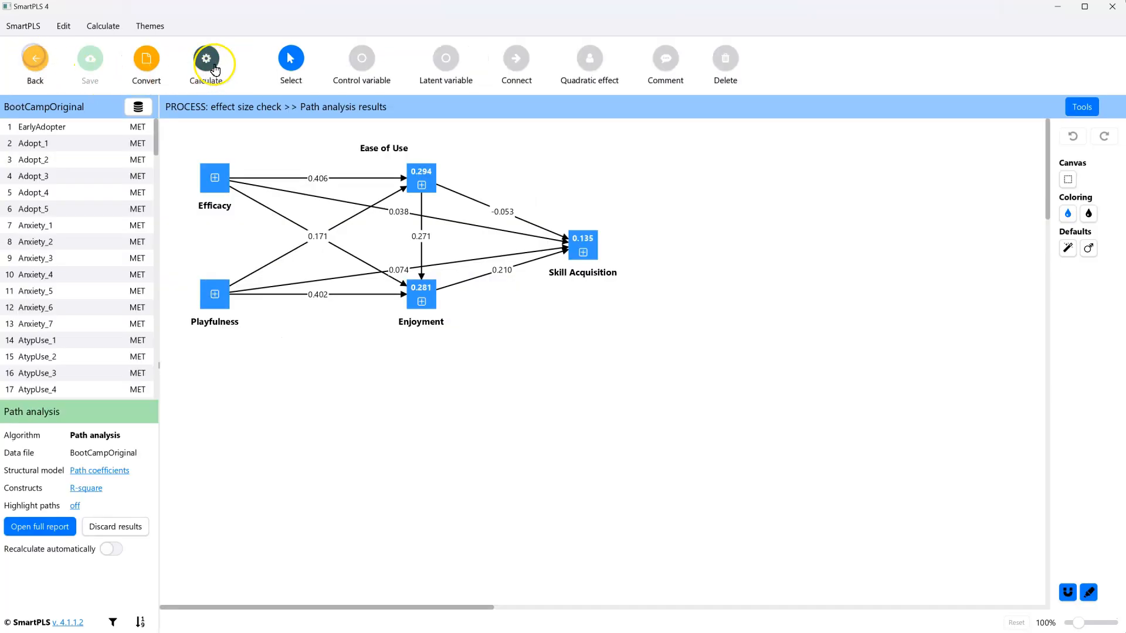
{"action": "left_click", "coordinate": [205, 58]}
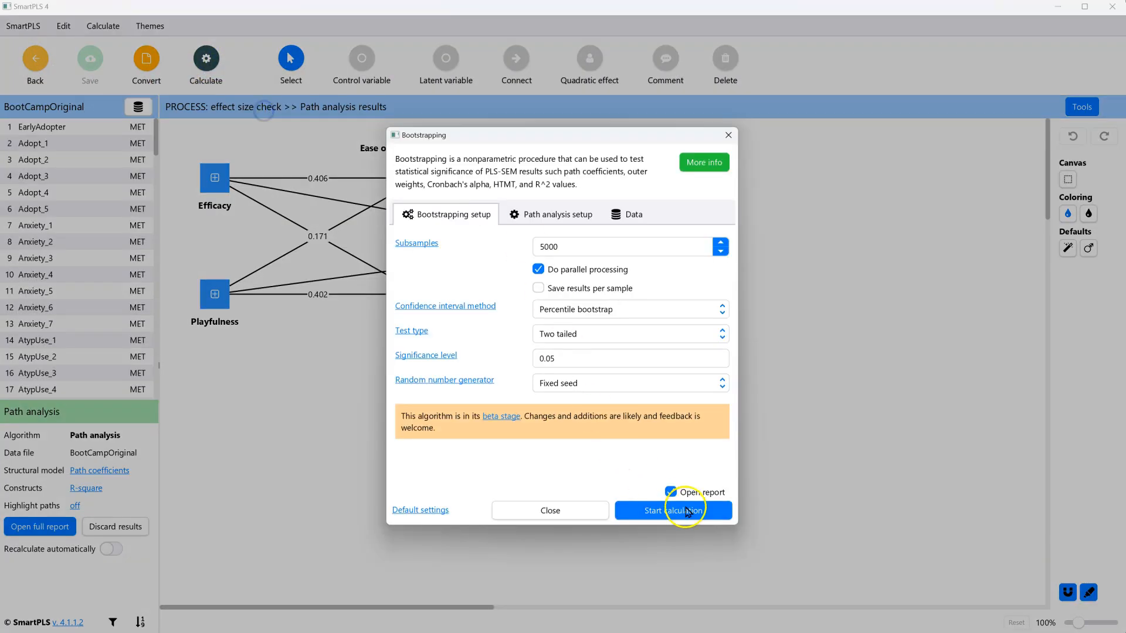
{"action": "left_click", "coordinate": [673, 511]}
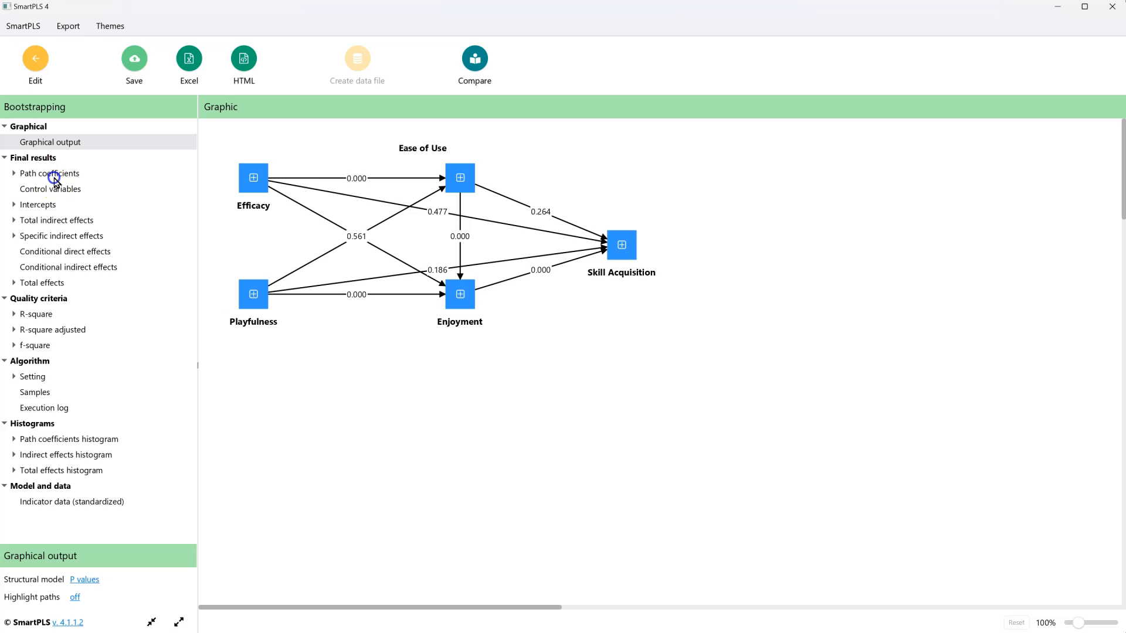
{"action": "left_click", "coordinate": [49, 173]}
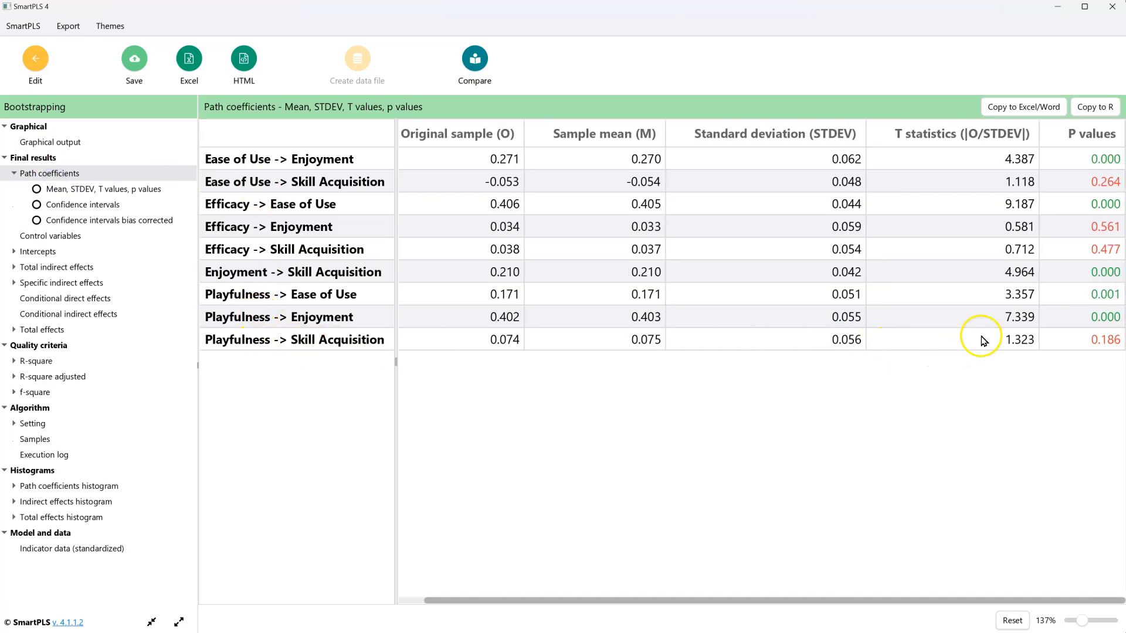
{"action": "mouse_move", "coordinate": [1101, 340]}
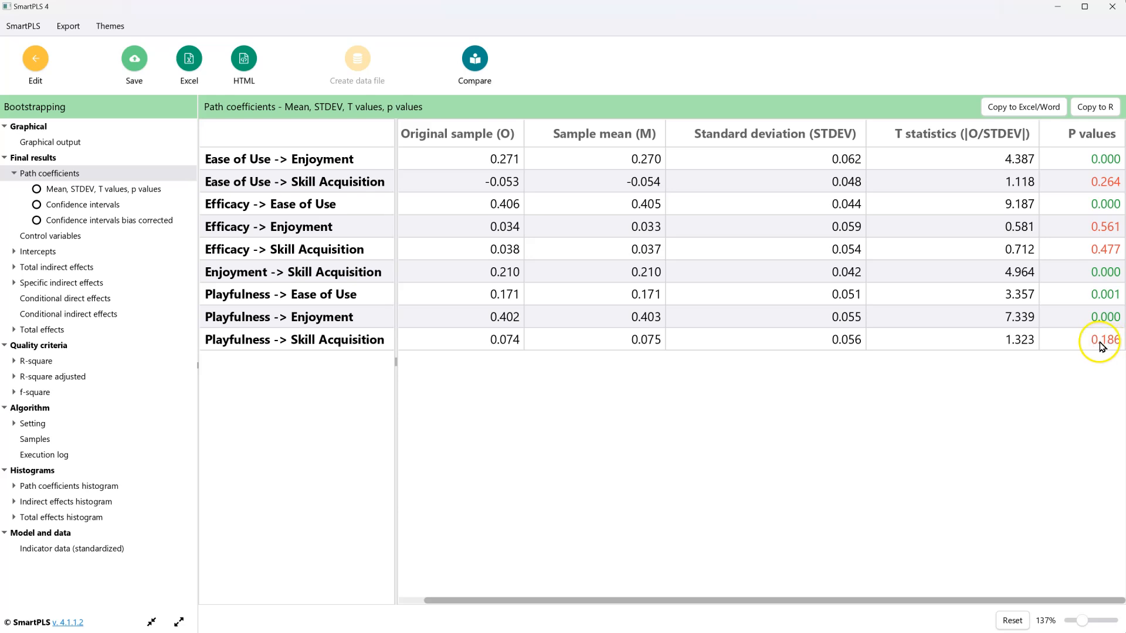